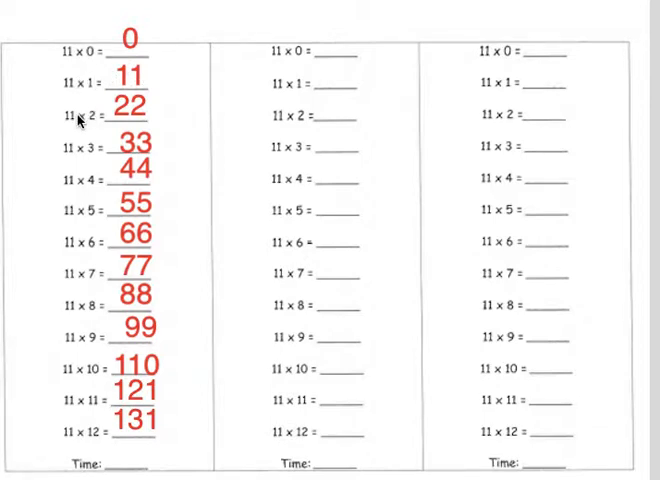
mouse_move(88, 163)
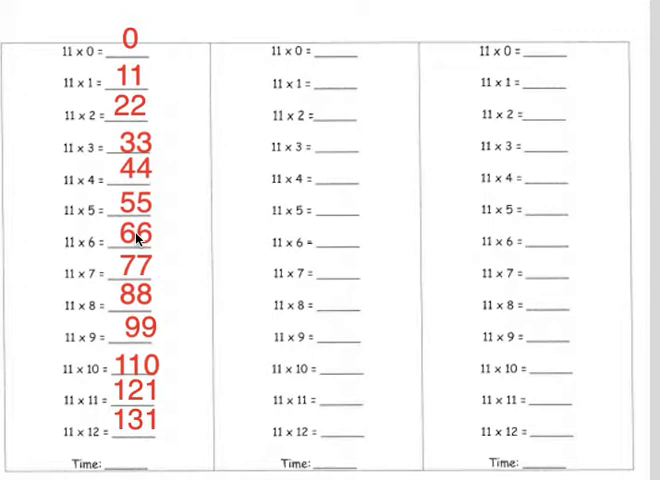
mouse_move(142, 277)
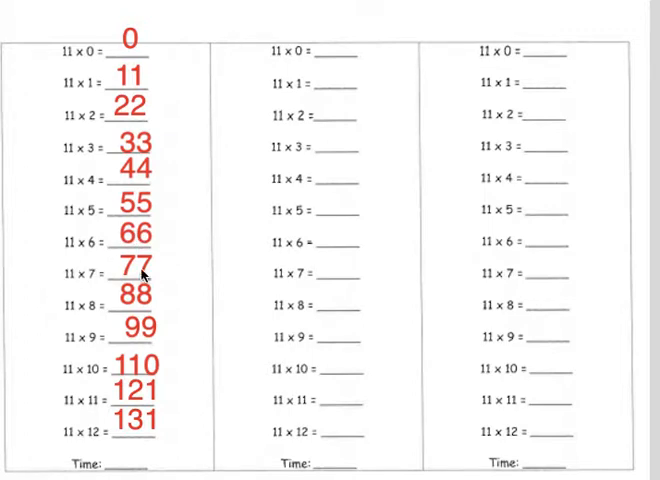
mouse_move(52, 355)
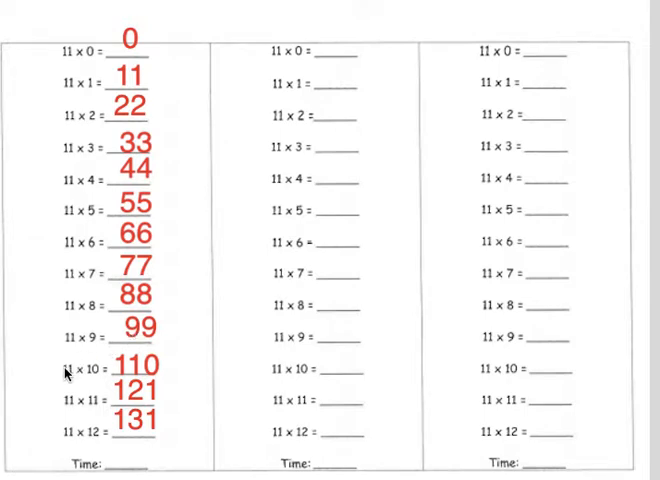
mouse_move(63, 408)
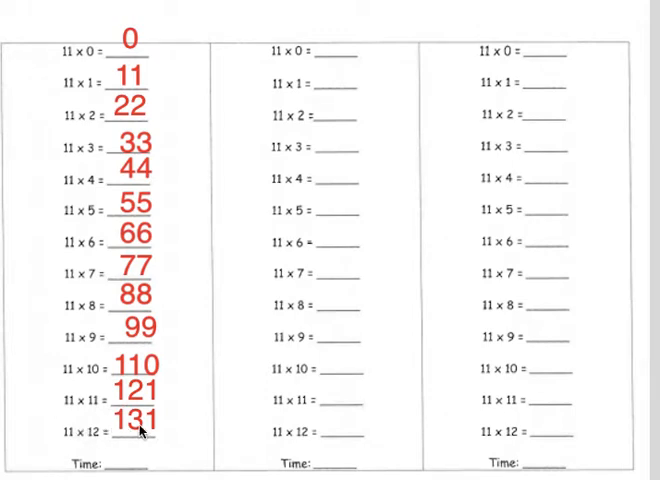
mouse_move(117, 280)
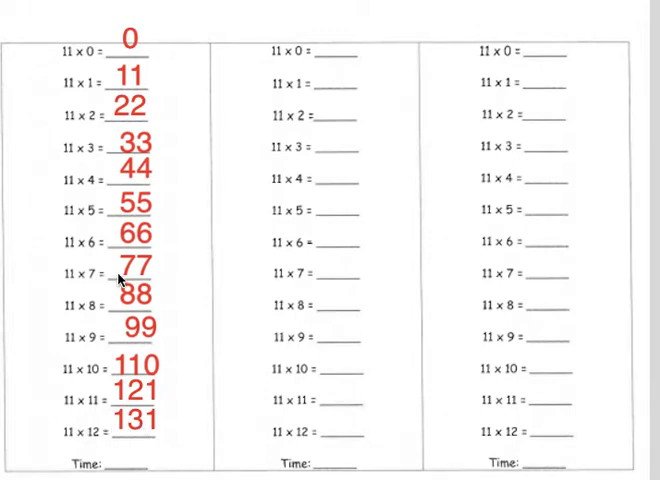
mouse_move(95, 60)
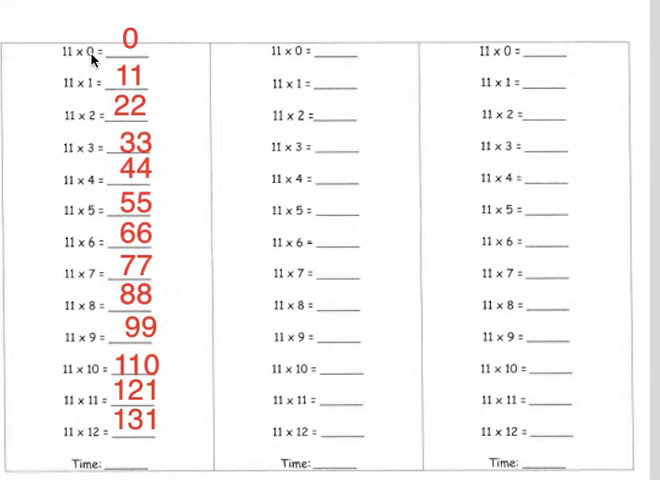
mouse_move(100, 340)
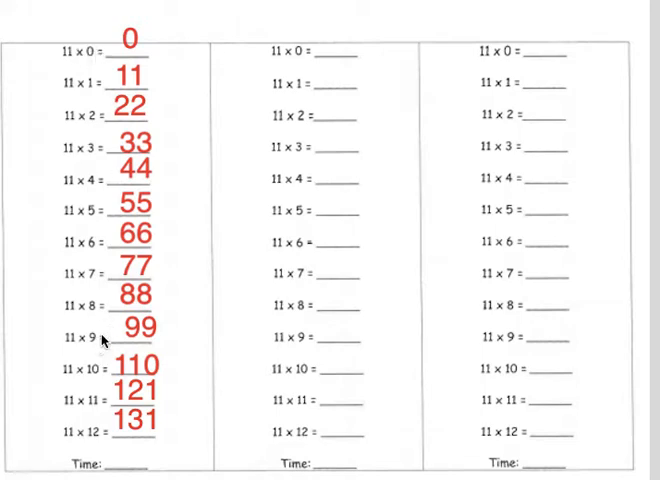
mouse_move(125, 82)
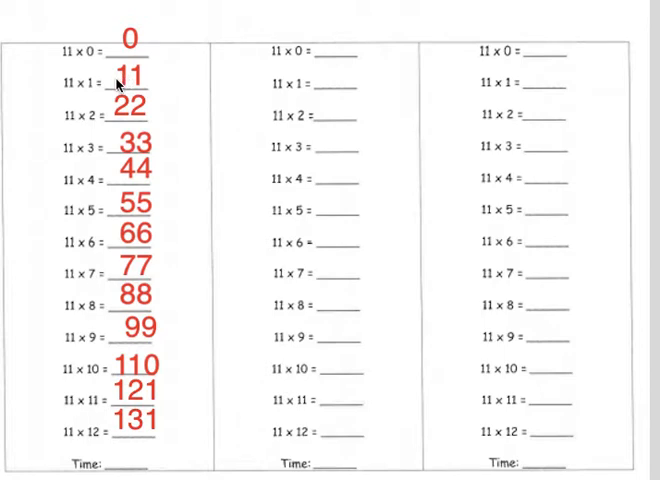
mouse_move(123, 86)
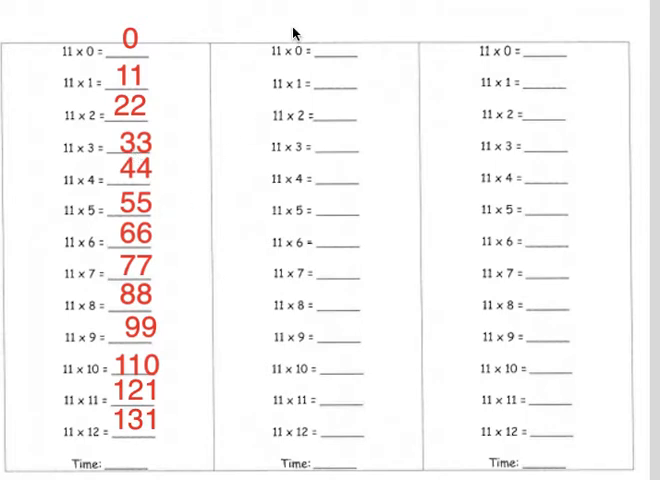
mouse_move(590, 253)
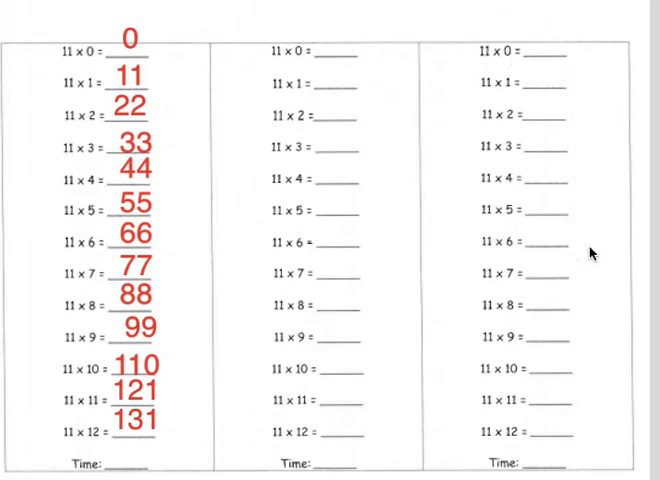
mouse_move(333, 462)
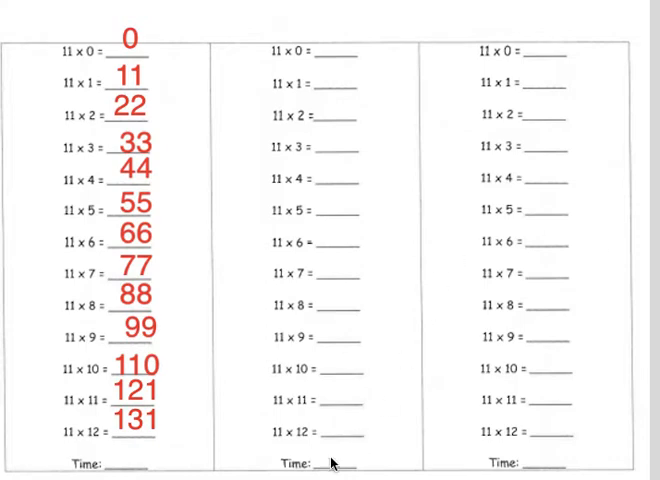
mouse_move(530, 458)
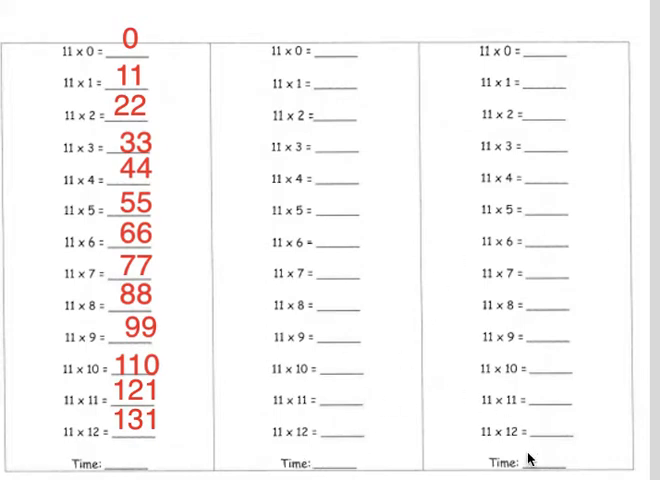